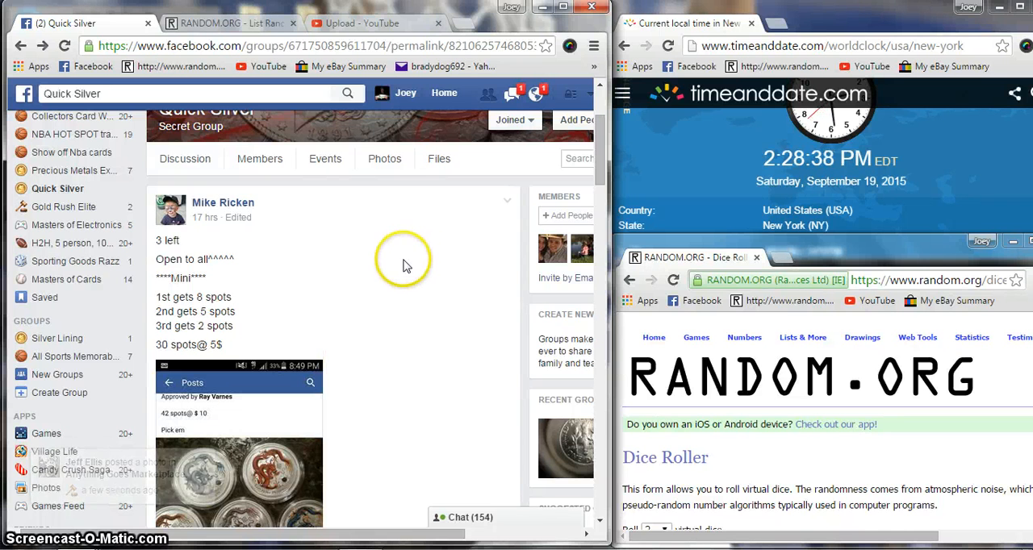
Read down the giveaway post and its comments, then comment 'Live' on the thread
{"action": "scroll", "scroll_direction": "down", "scroll_amount": 3}
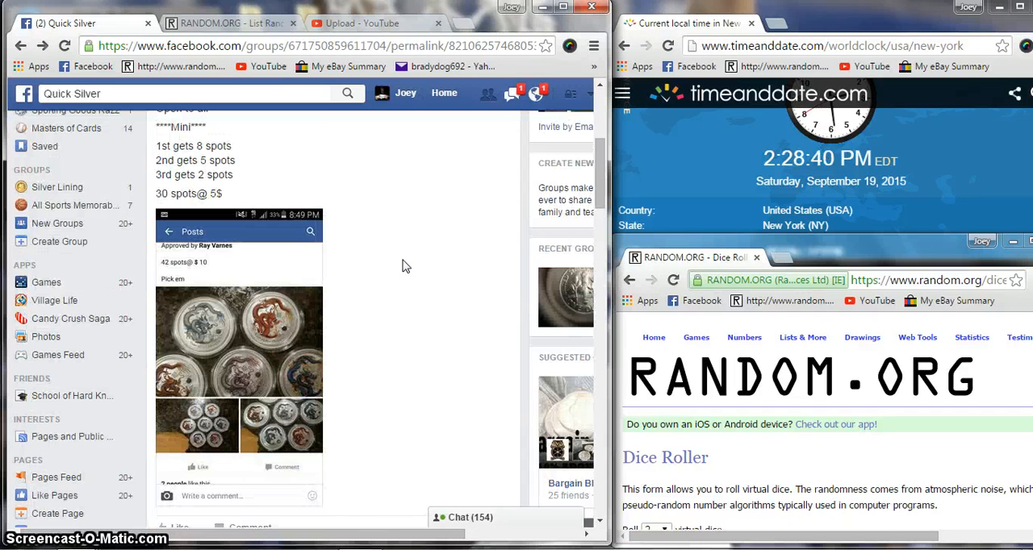
{"action": "mouse_move", "coordinate": [416, 281]}
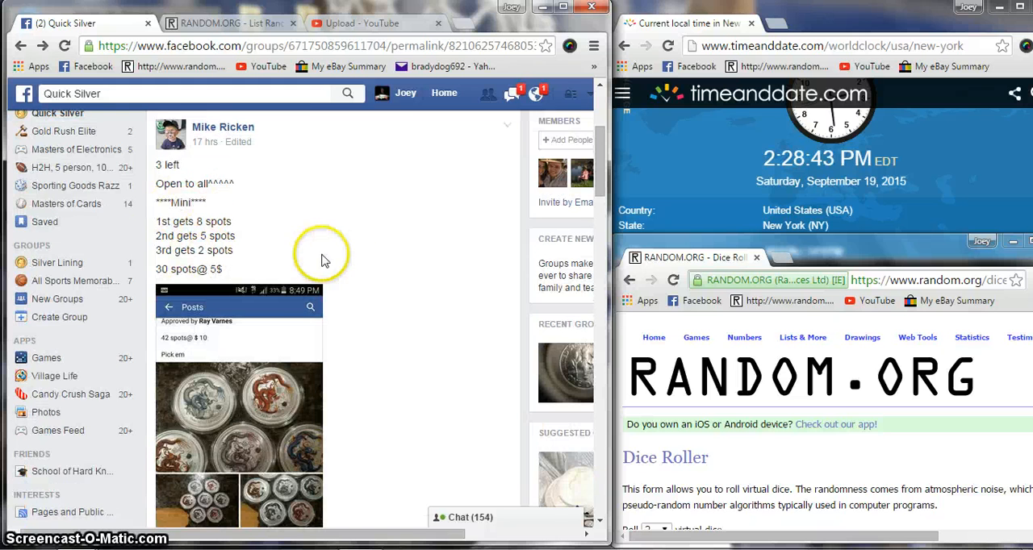
{"action": "scroll", "scroll_direction": "down", "scroll_amount": 3}
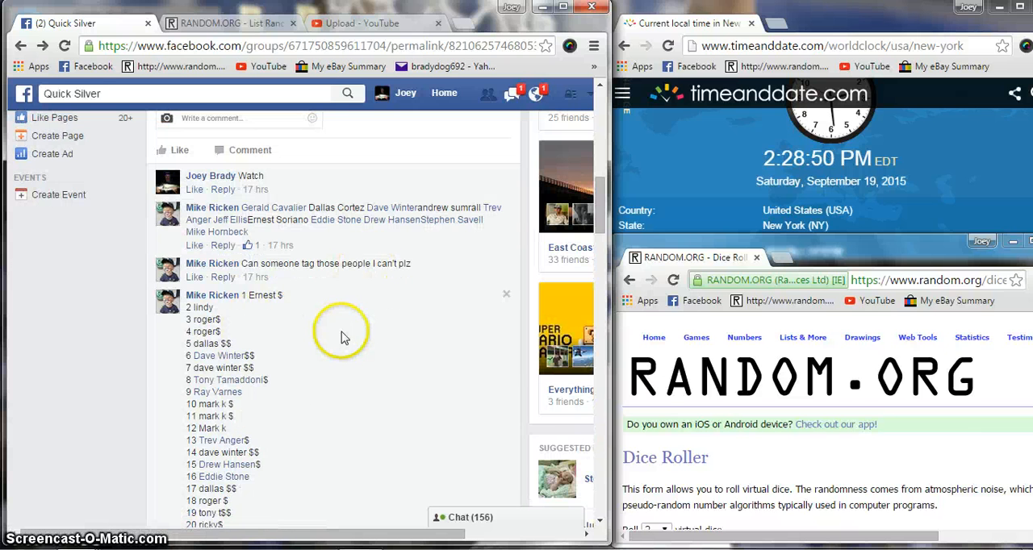
{"action": "scroll", "scroll_direction": "down", "scroll_amount": 3}
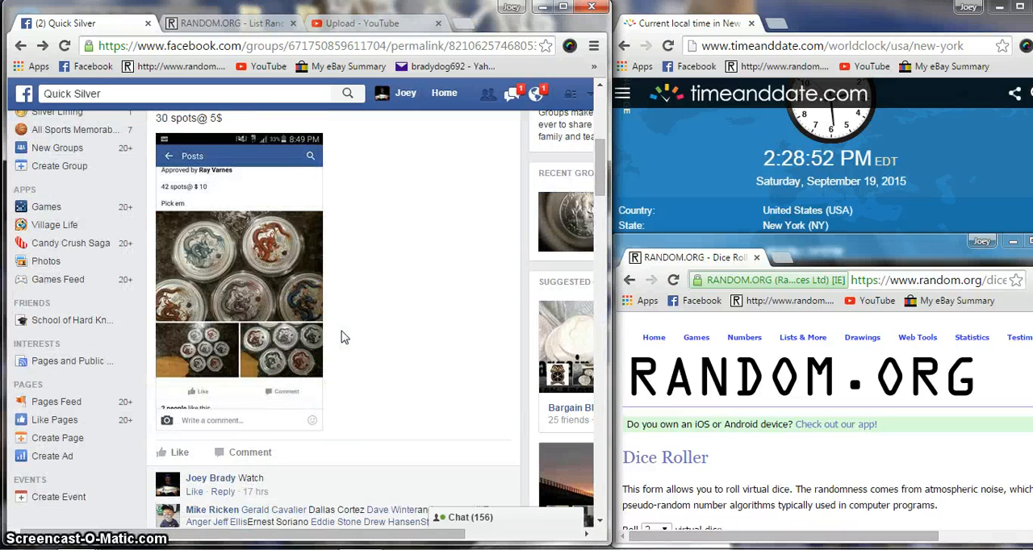
{"action": "scroll", "scroll_direction": "down", "scroll_amount": 3}
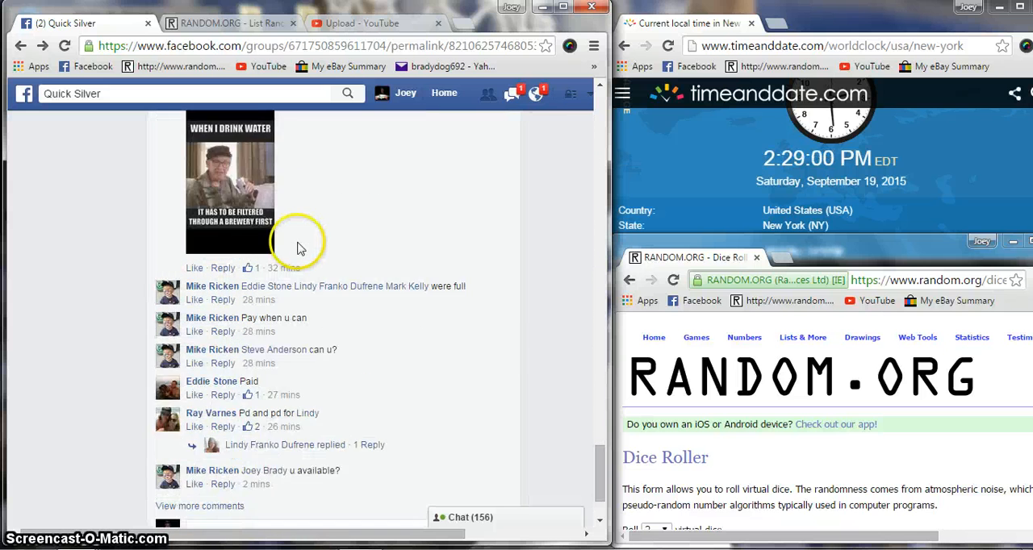
{"action": "scroll", "scroll_direction": "down", "scroll_amount": 3}
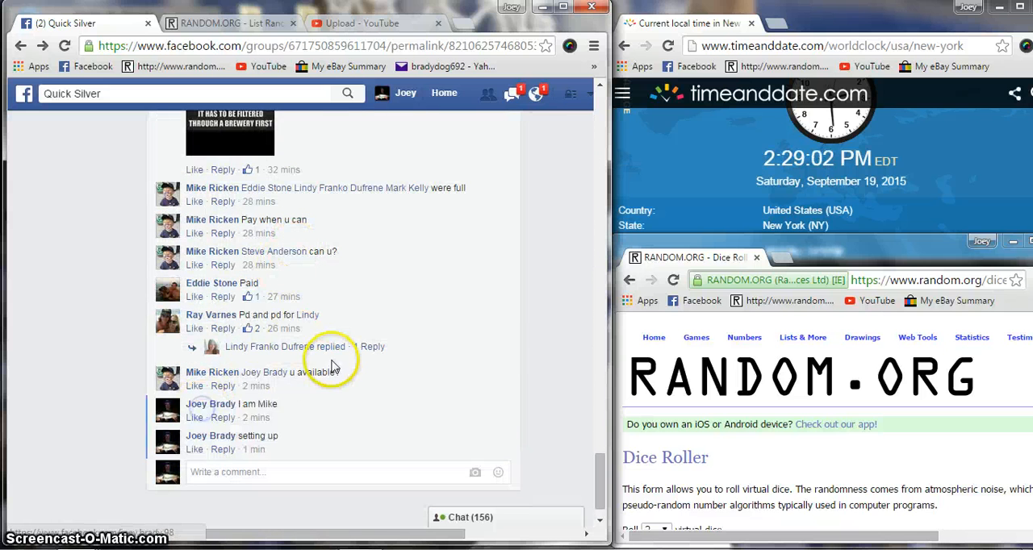
{"action": "type", "text": "Liv"}
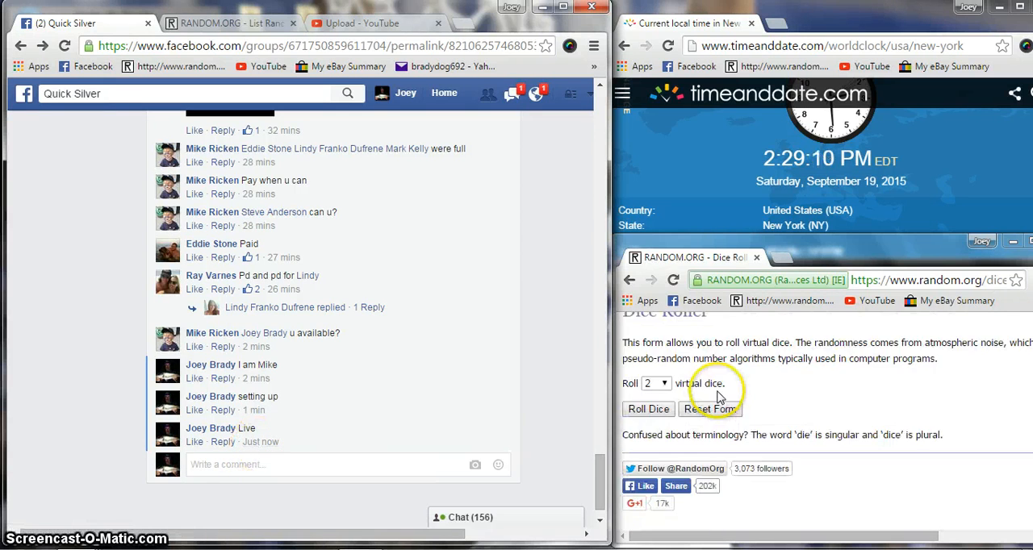
Roll the two virtual dice, landing a one and a six
{"action": "left_click", "coordinate": [649, 410]}
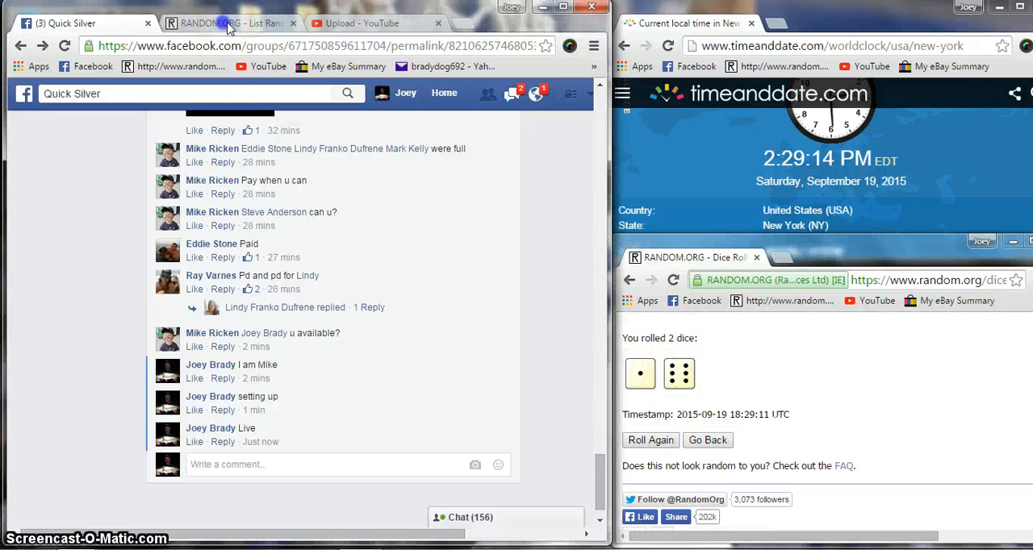
{"action": "left_click", "coordinate": [217, 23]}
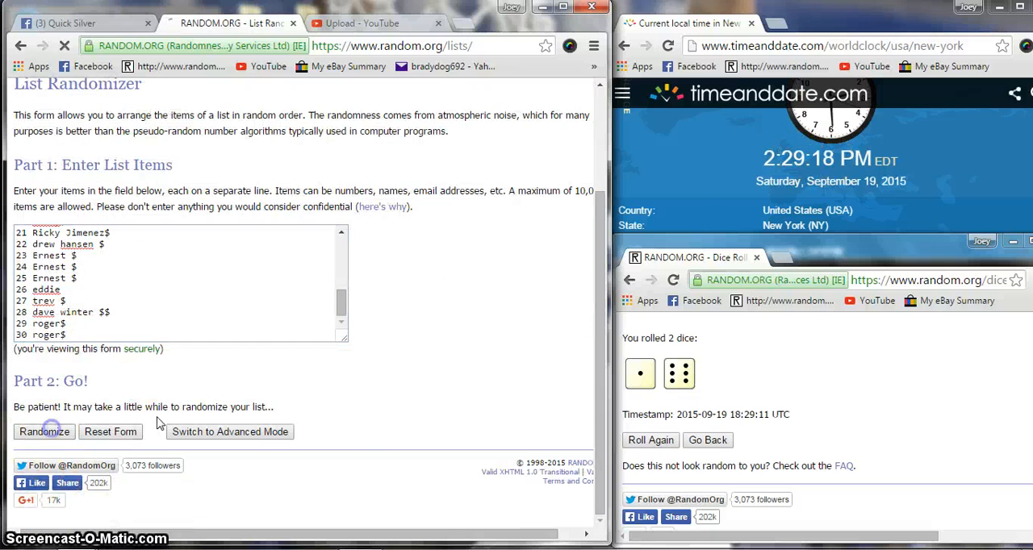
Randomize the 30-name list and reshuffle it through the sixth time
{"action": "left_click", "coordinate": [43, 432]}
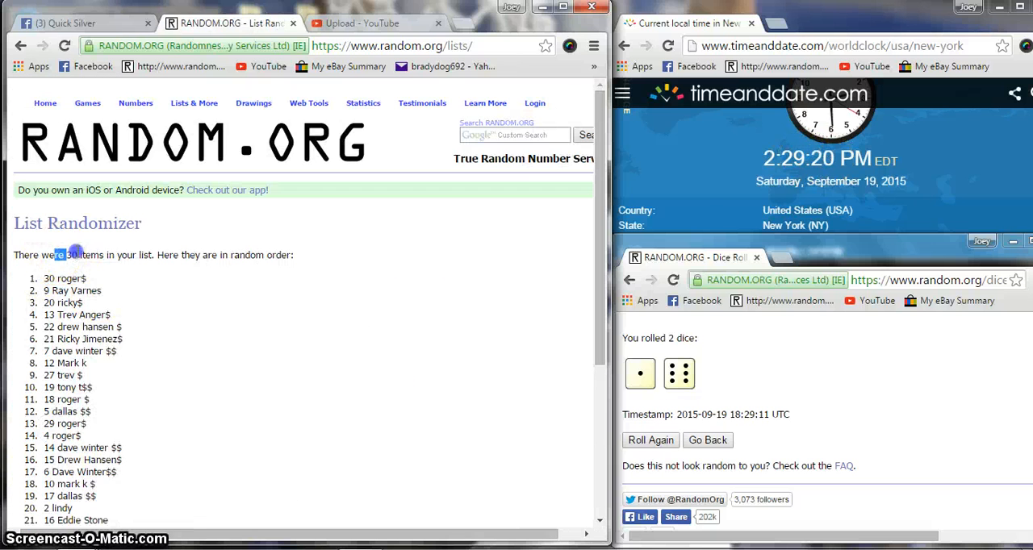
{"action": "left_click", "coordinate": [32, 432]}
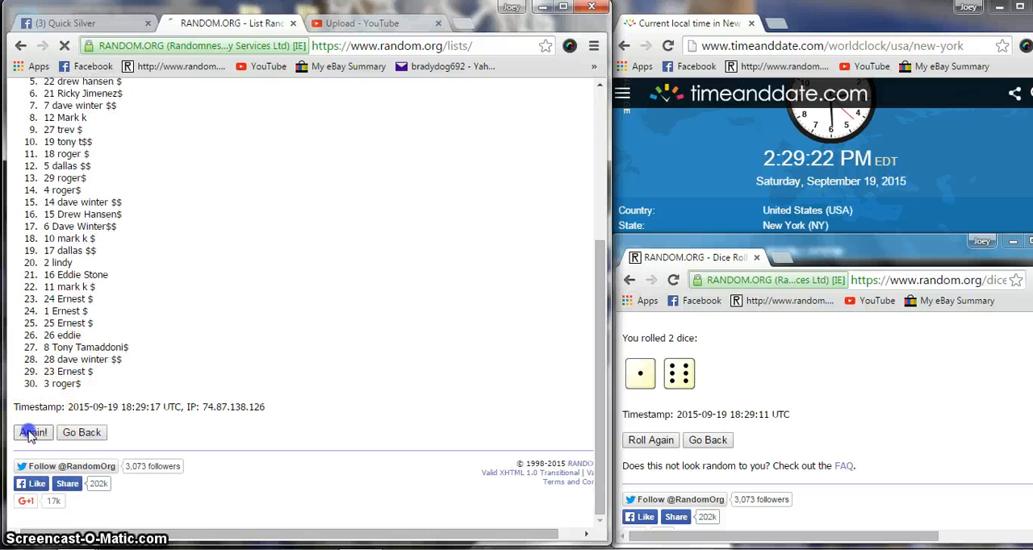
{"action": "left_click", "coordinate": [32, 432]}
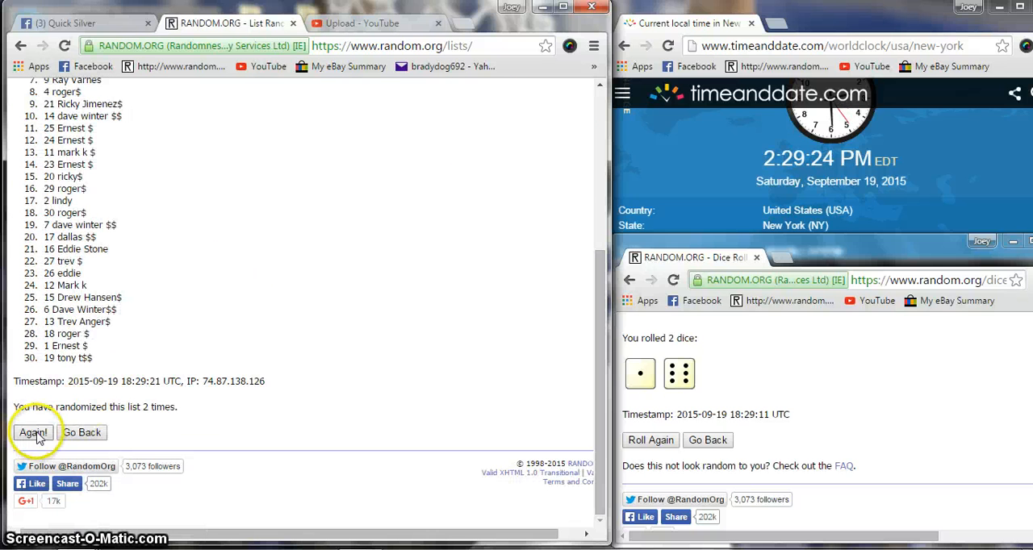
{"action": "left_click", "coordinate": [33, 433]}
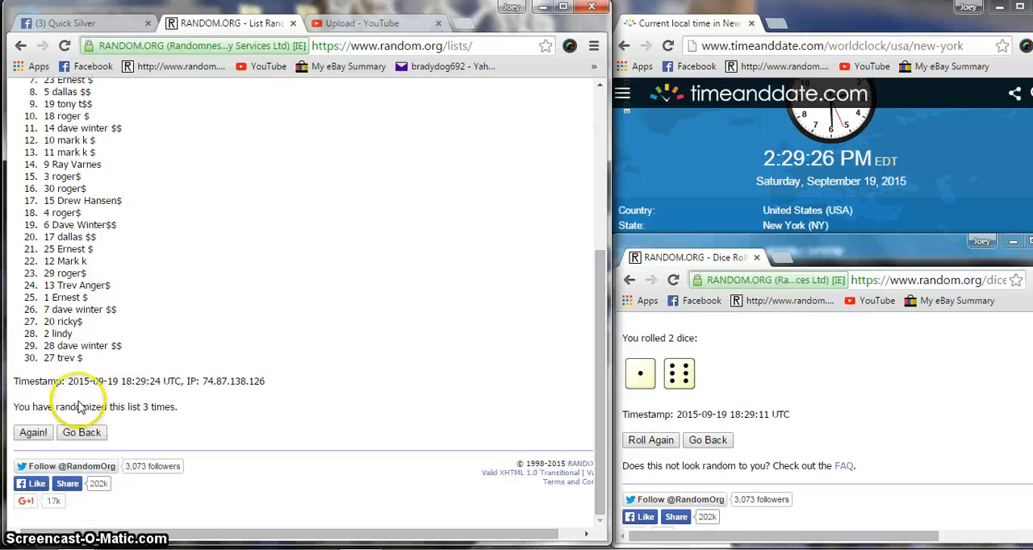
{"action": "left_click", "coordinate": [32, 432]}
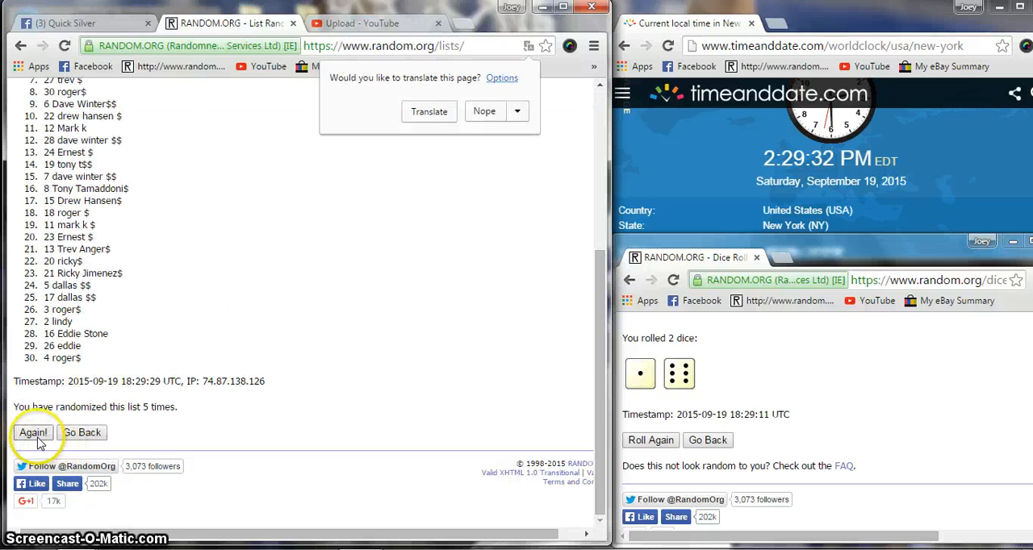
{"action": "left_click", "coordinate": [32, 433]}
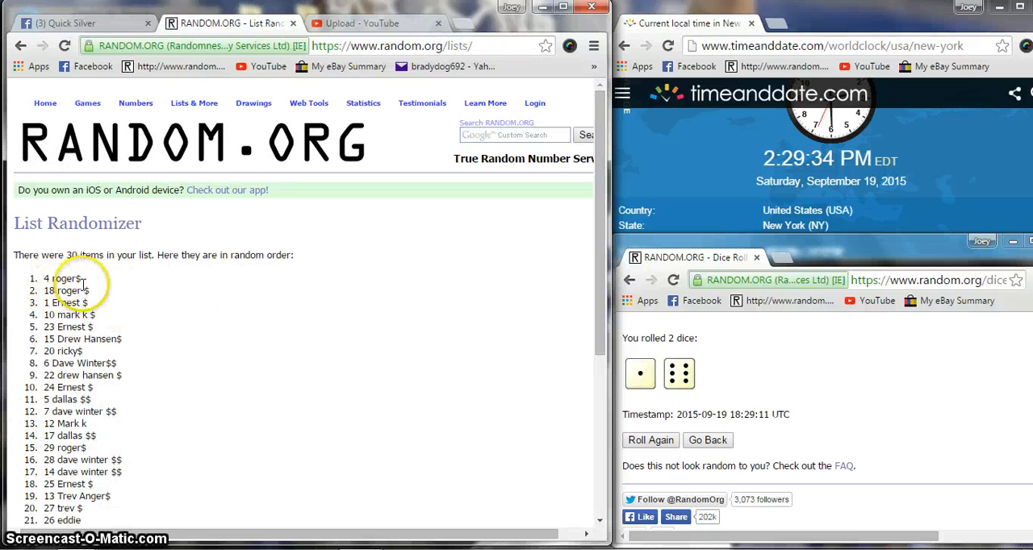
{"action": "scroll", "scroll_direction": "down", "scroll_amount": 3}
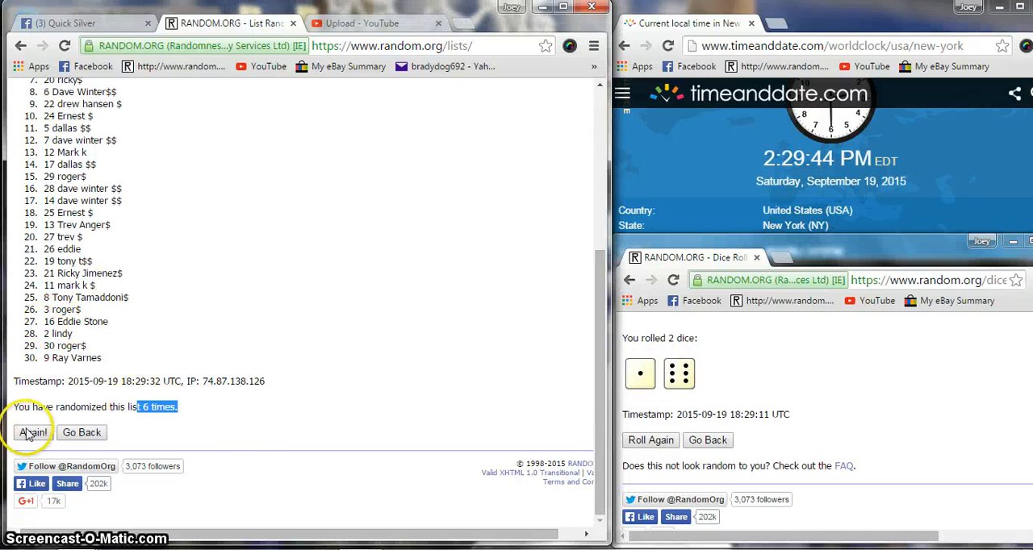
{"action": "left_click", "coordinate": [32, 432]}
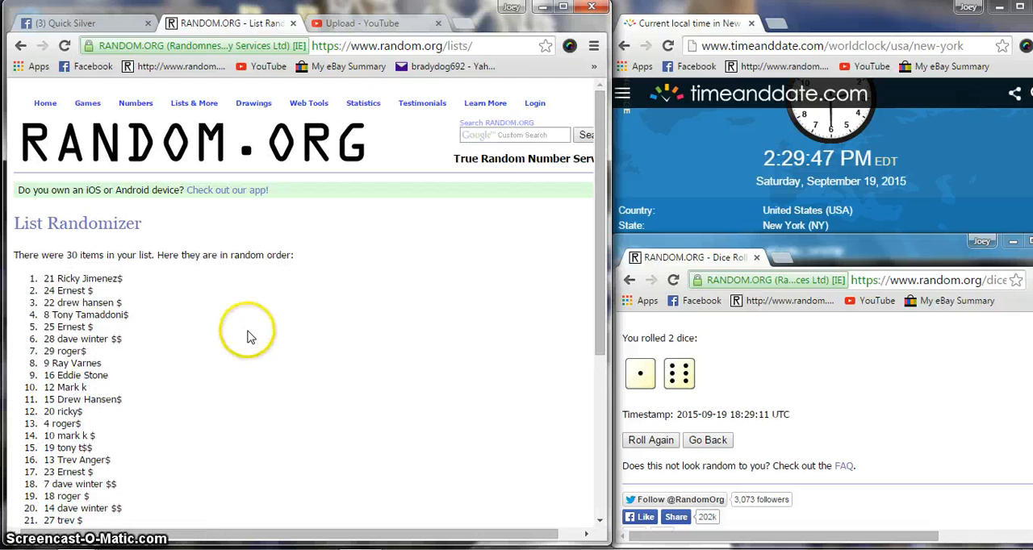
{"action": "mouse_move", "coordinate": [116, 300]}
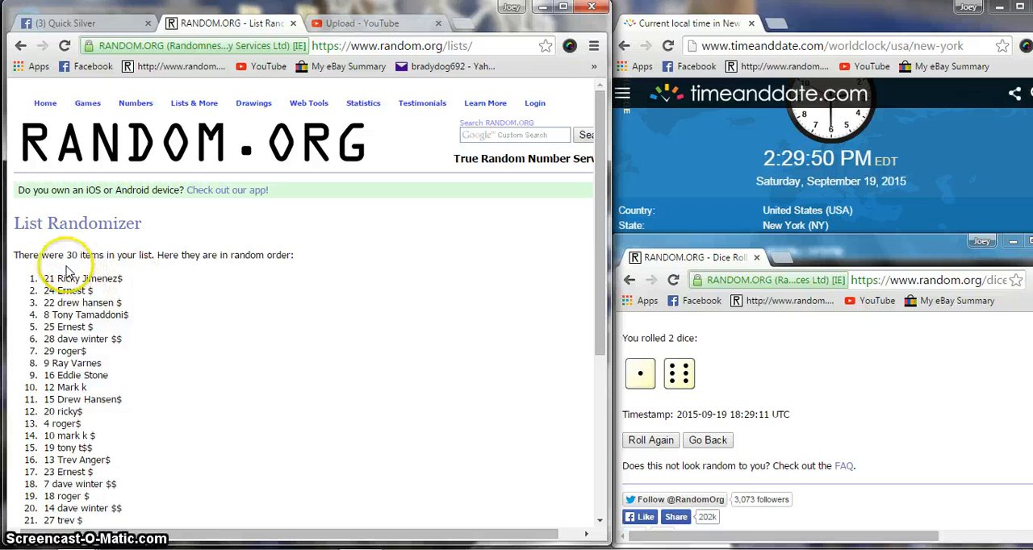
{"action": "scroll", "scroll_direction": "down", "scroll_amount": 3}
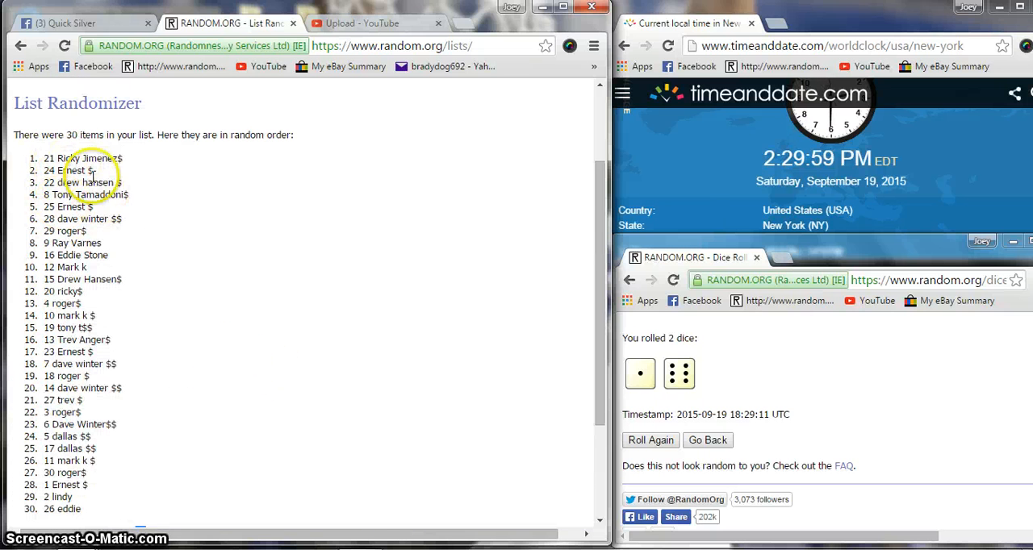
{"action": "left_click", "coordinate": [65, 23]}
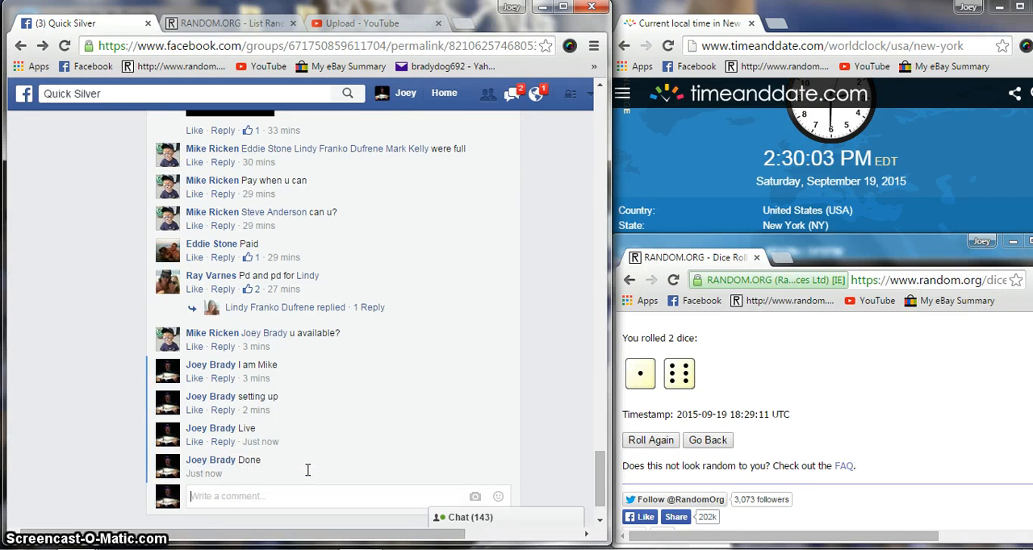
{"action": "mouse_move", "coordinate": [260, 474]}
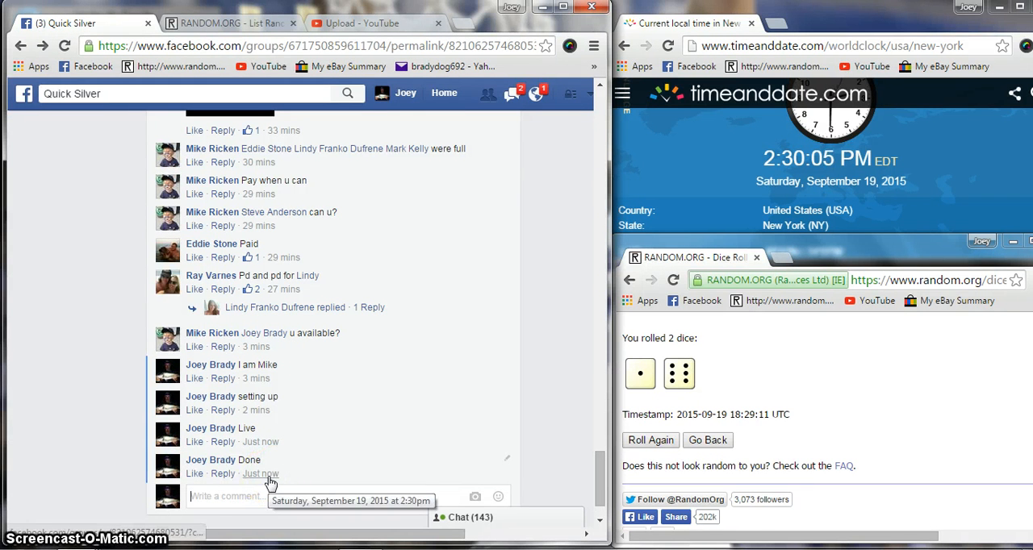